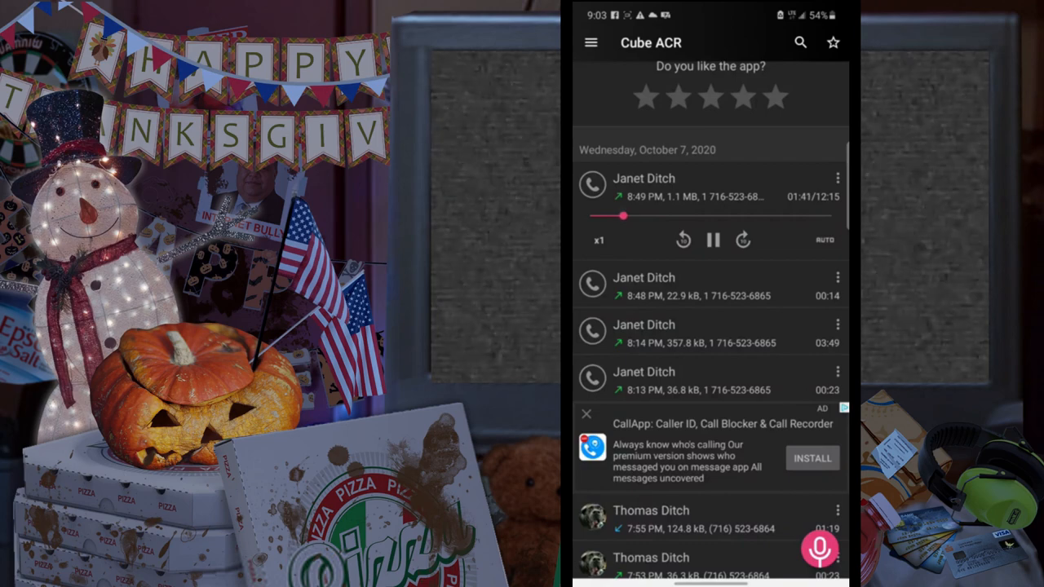
pyautogui.click(711, 240)
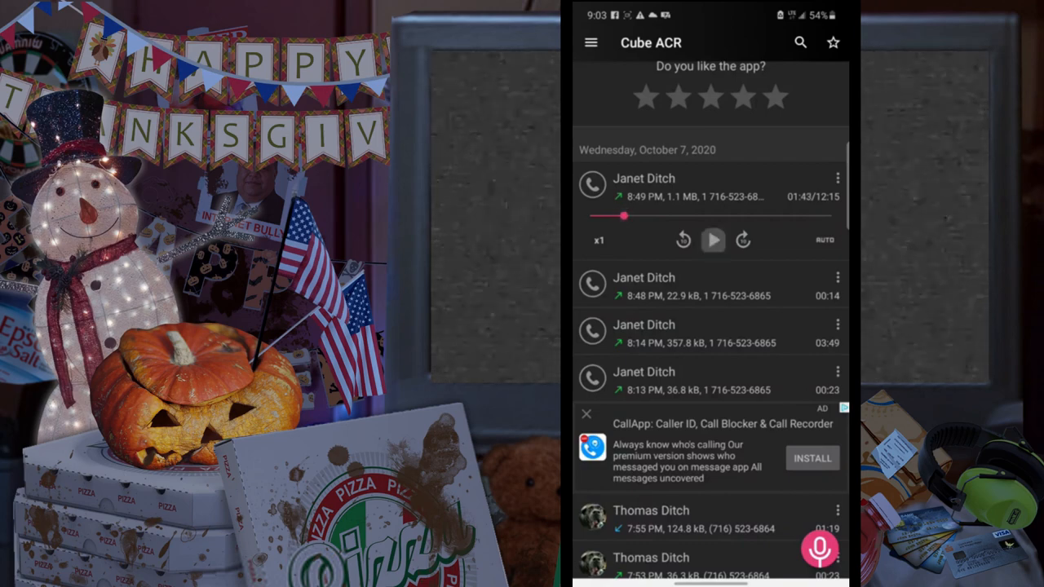
pyautogui.click(711, 239)
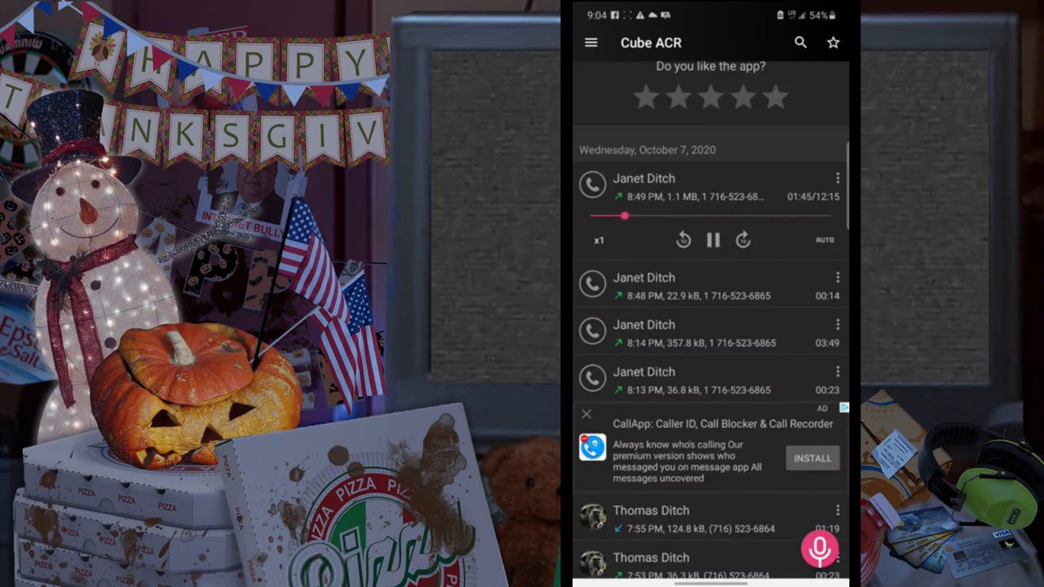